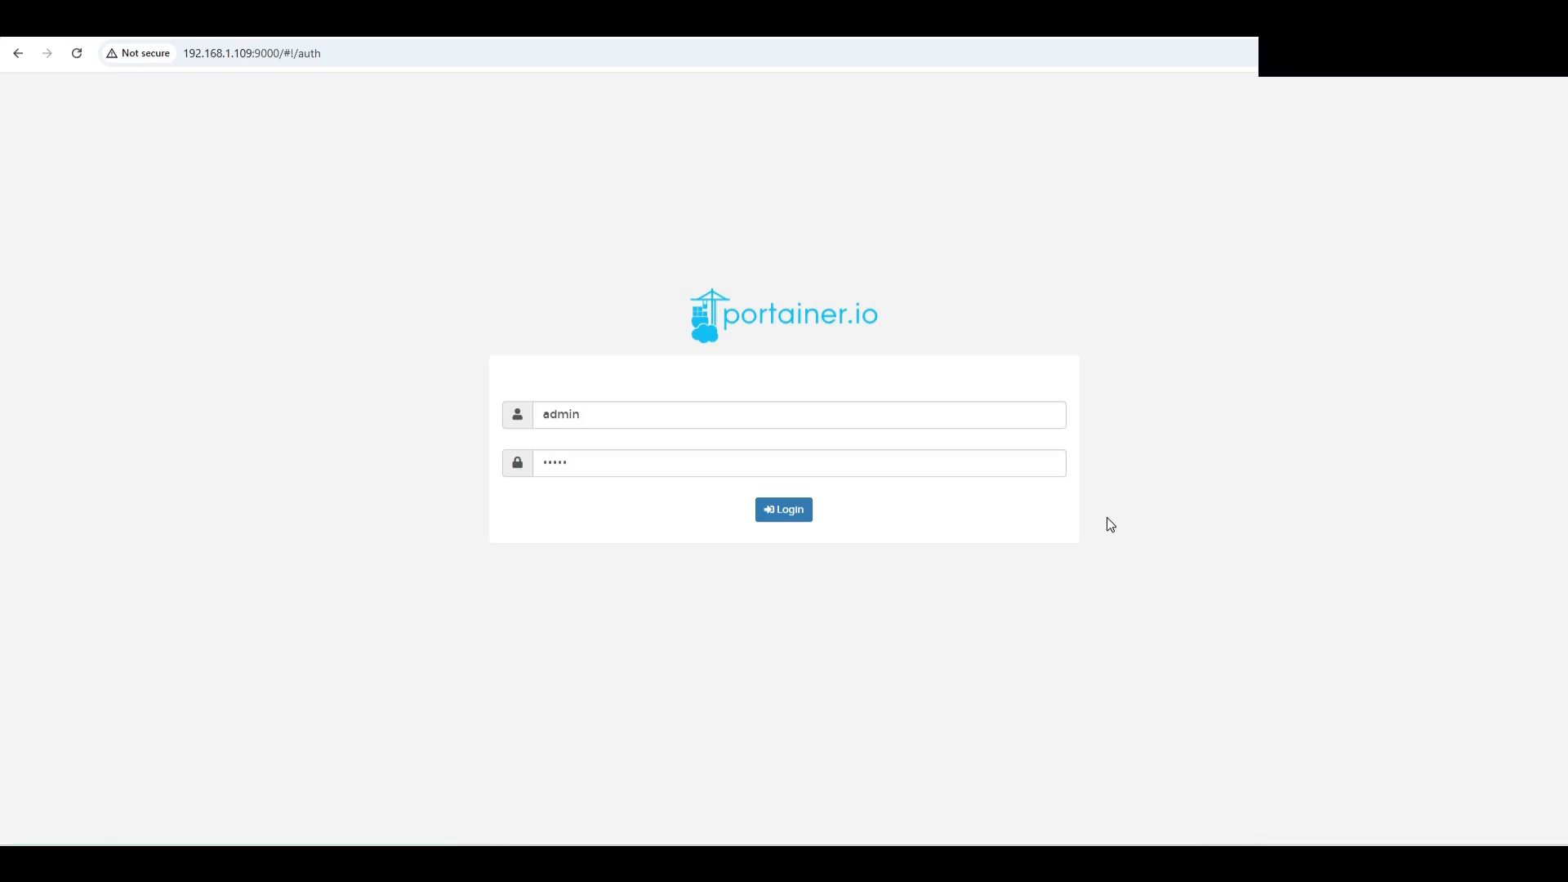
Attempt the Portainer admin login twice and get rejected as Unauthorized
left_click(783, 509)
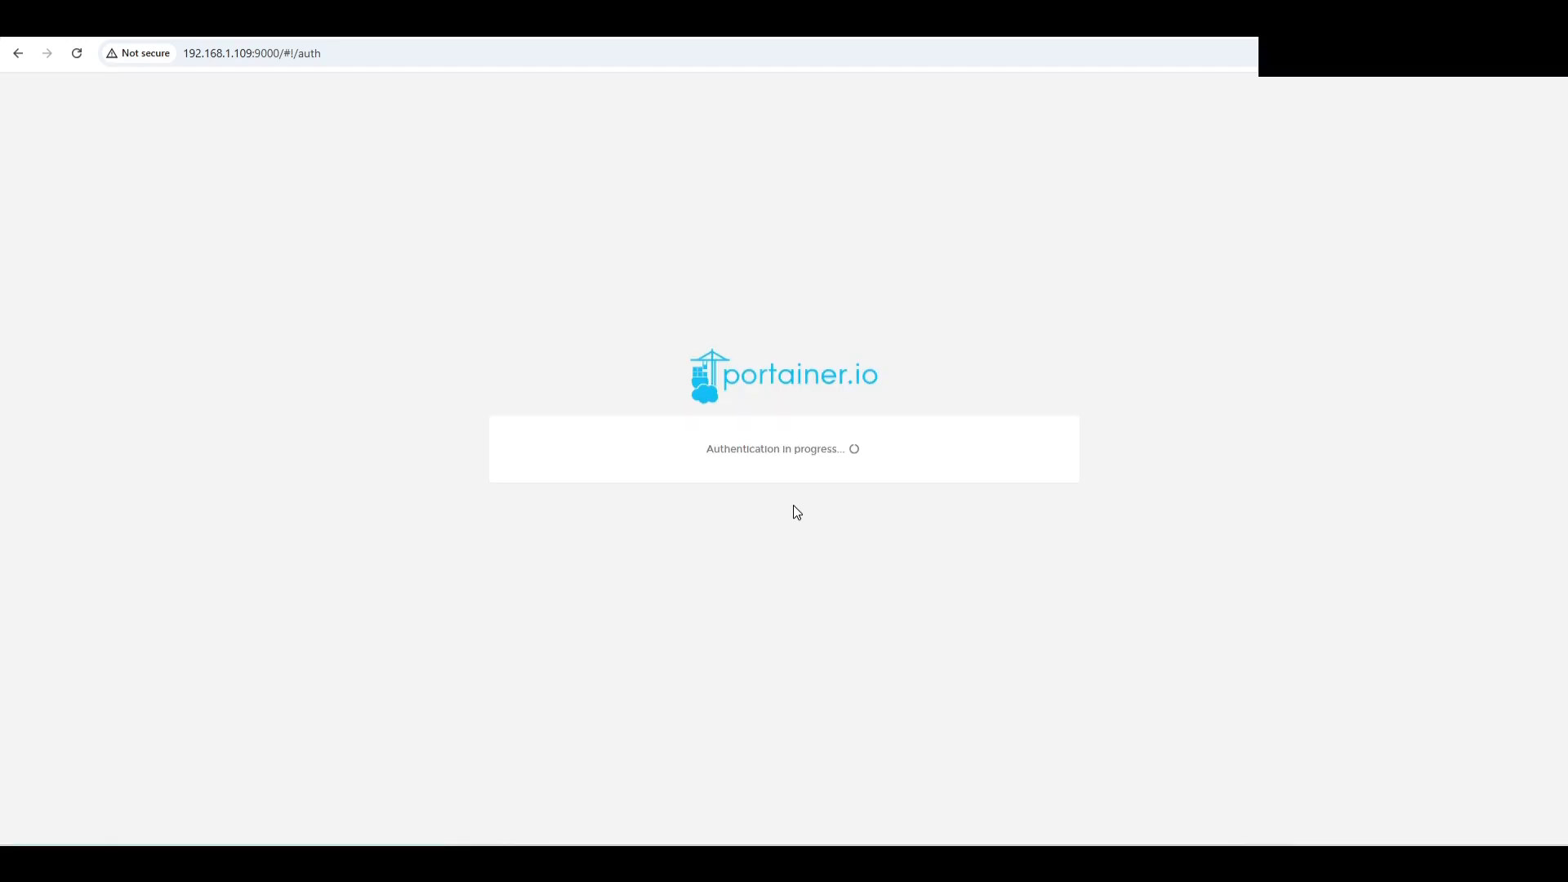
left_click(784, 501)
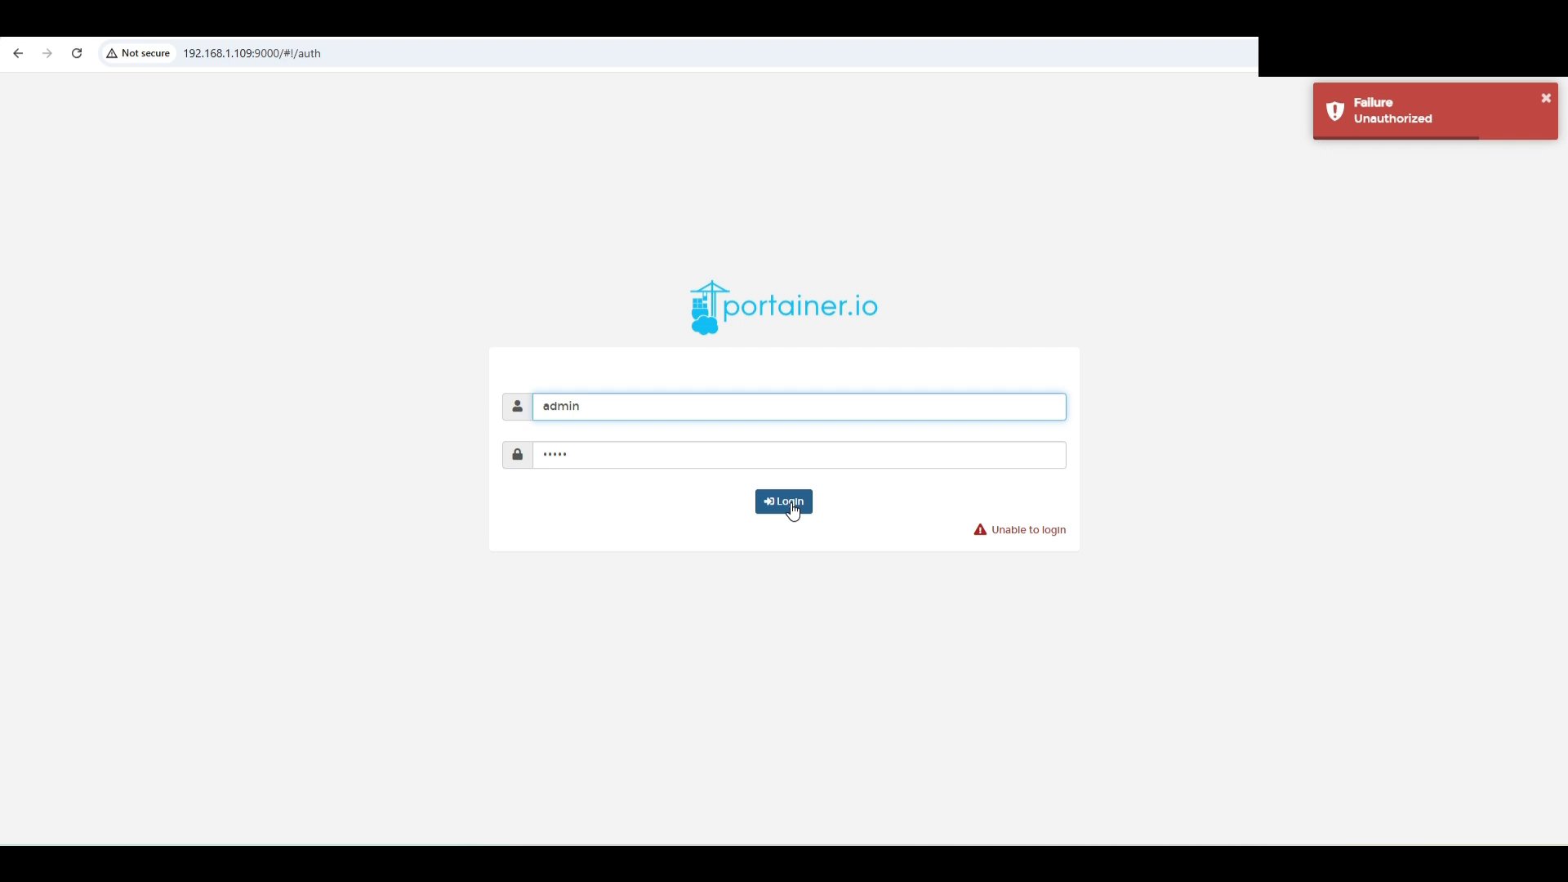
mouse_move(922, 664)
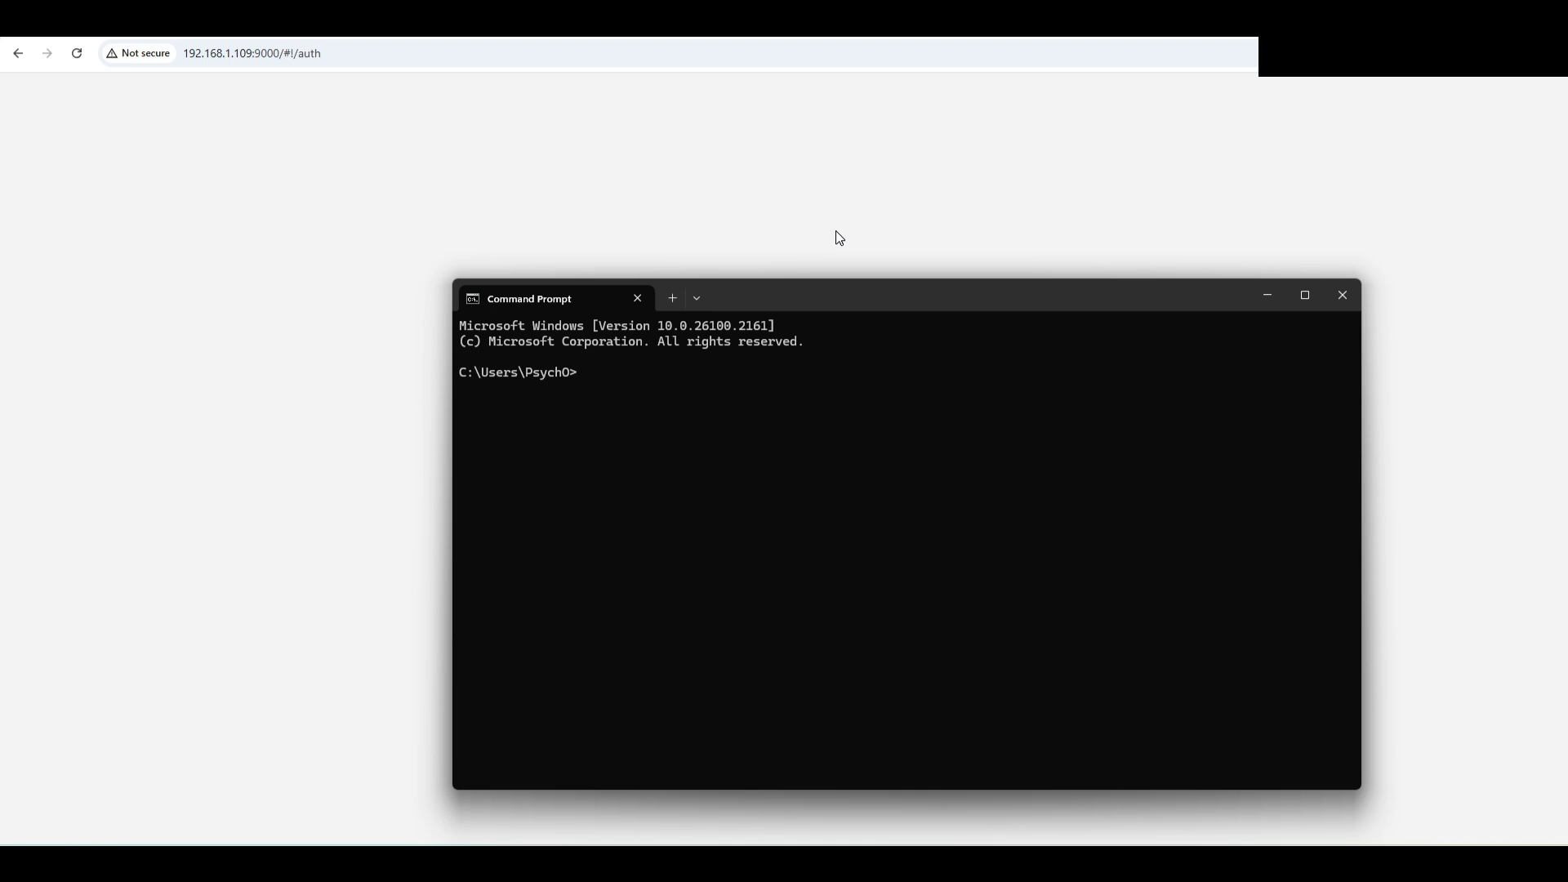
left_click_drag(530, 297, 473, 227)
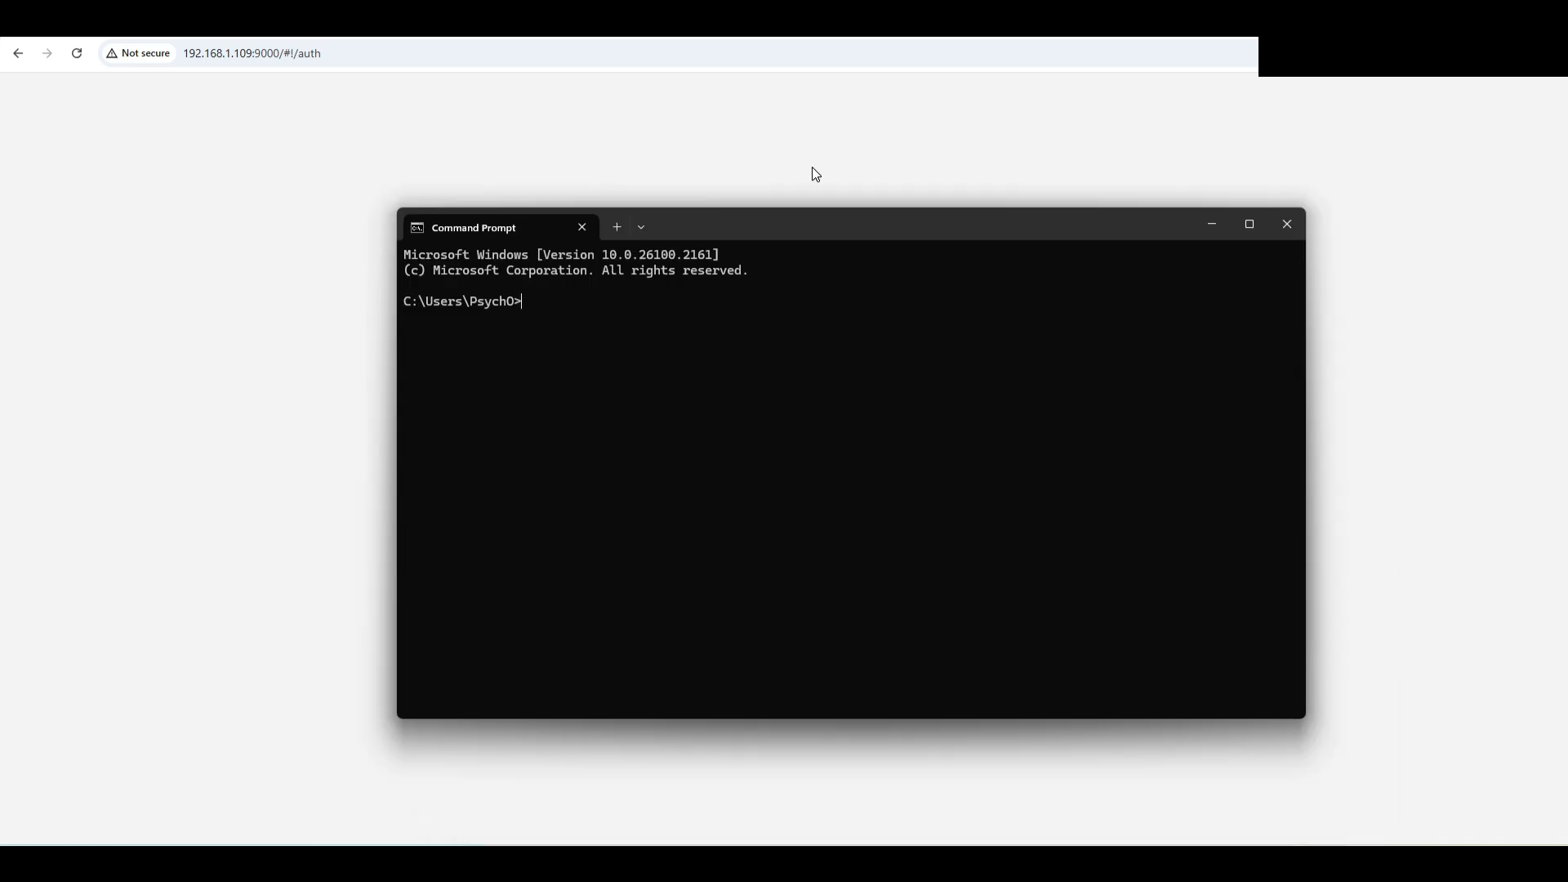
type("ssh")
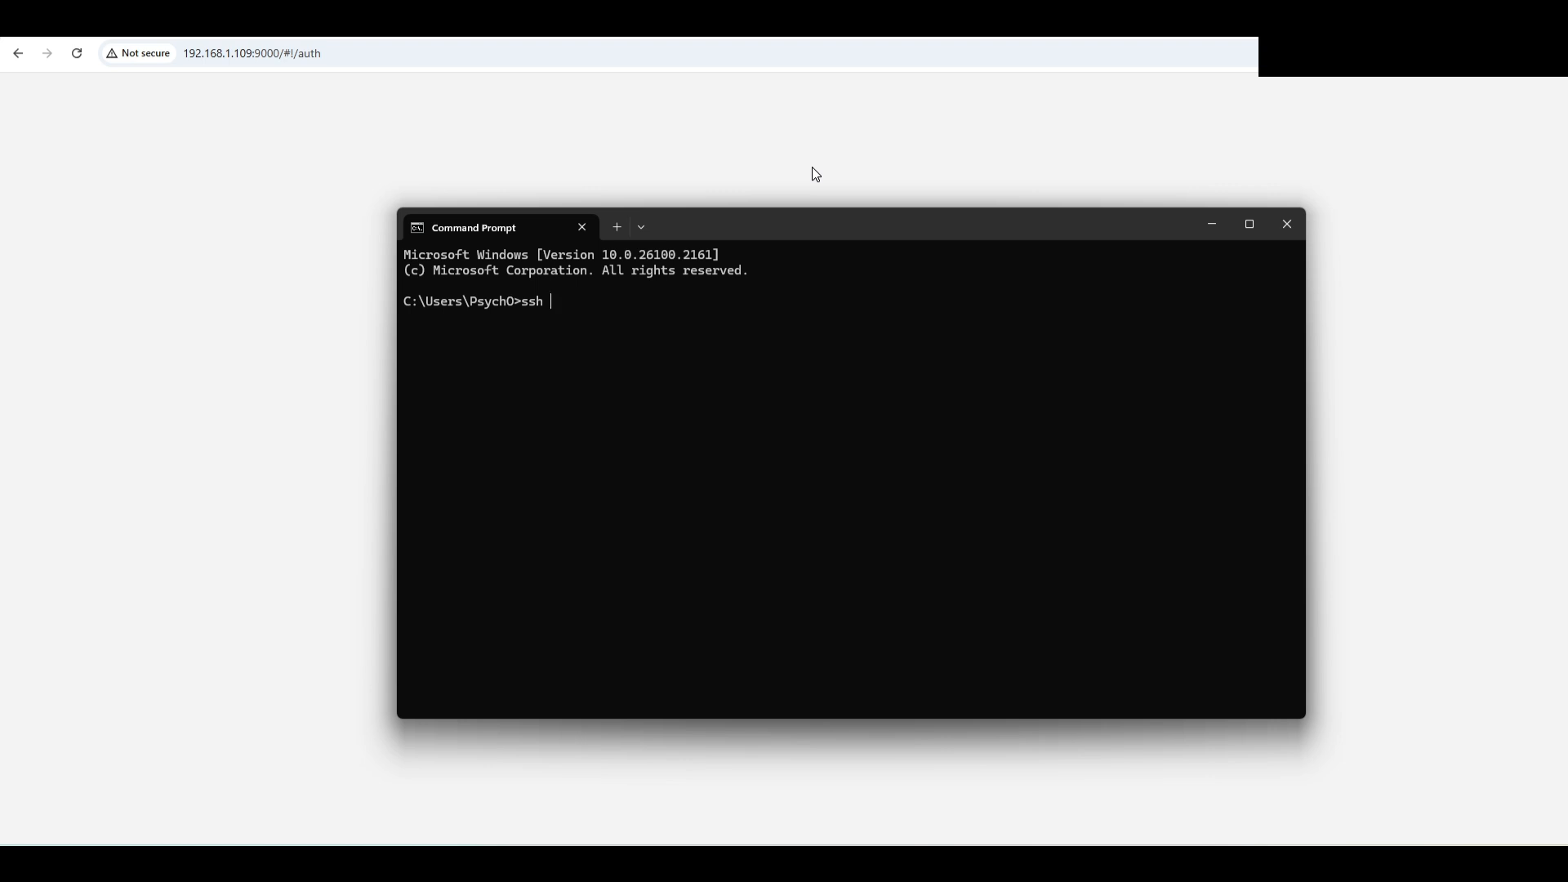
type("o")
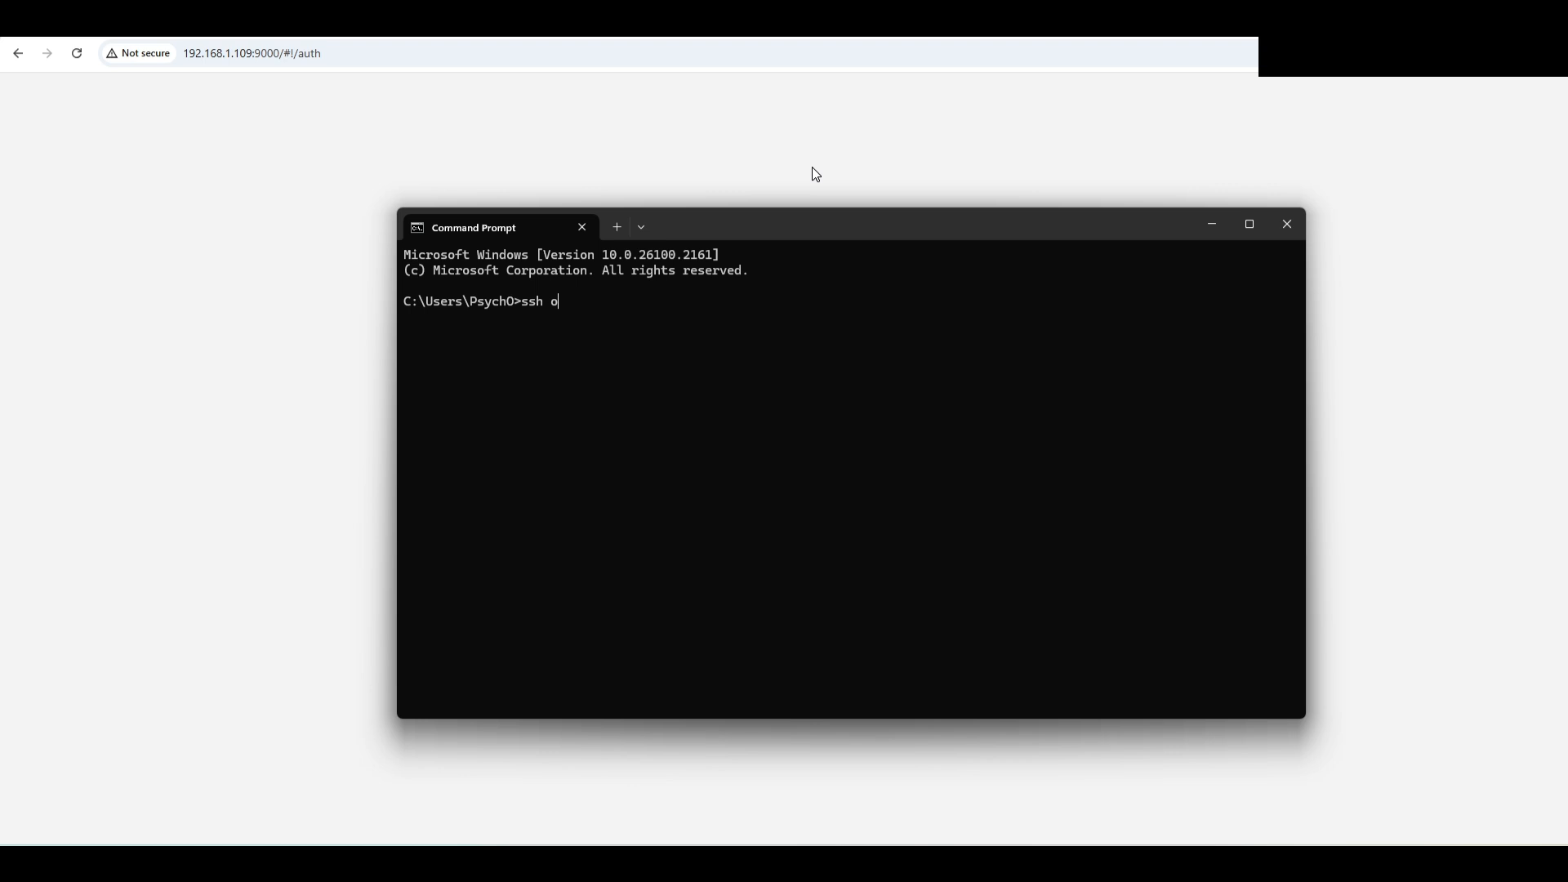
type("penmediavault@192")
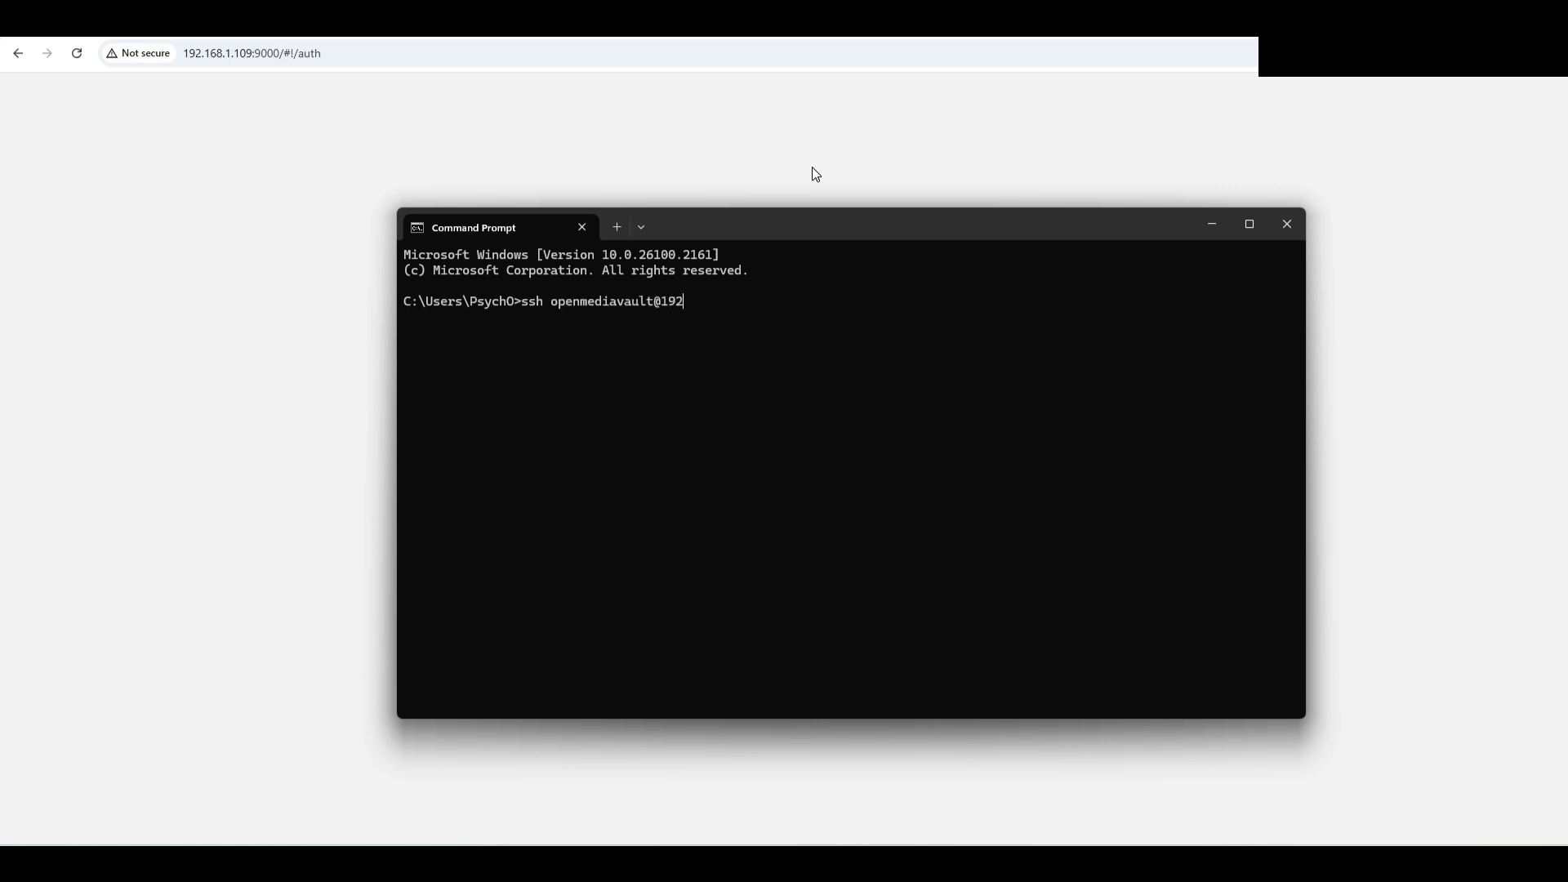
type(".168.")
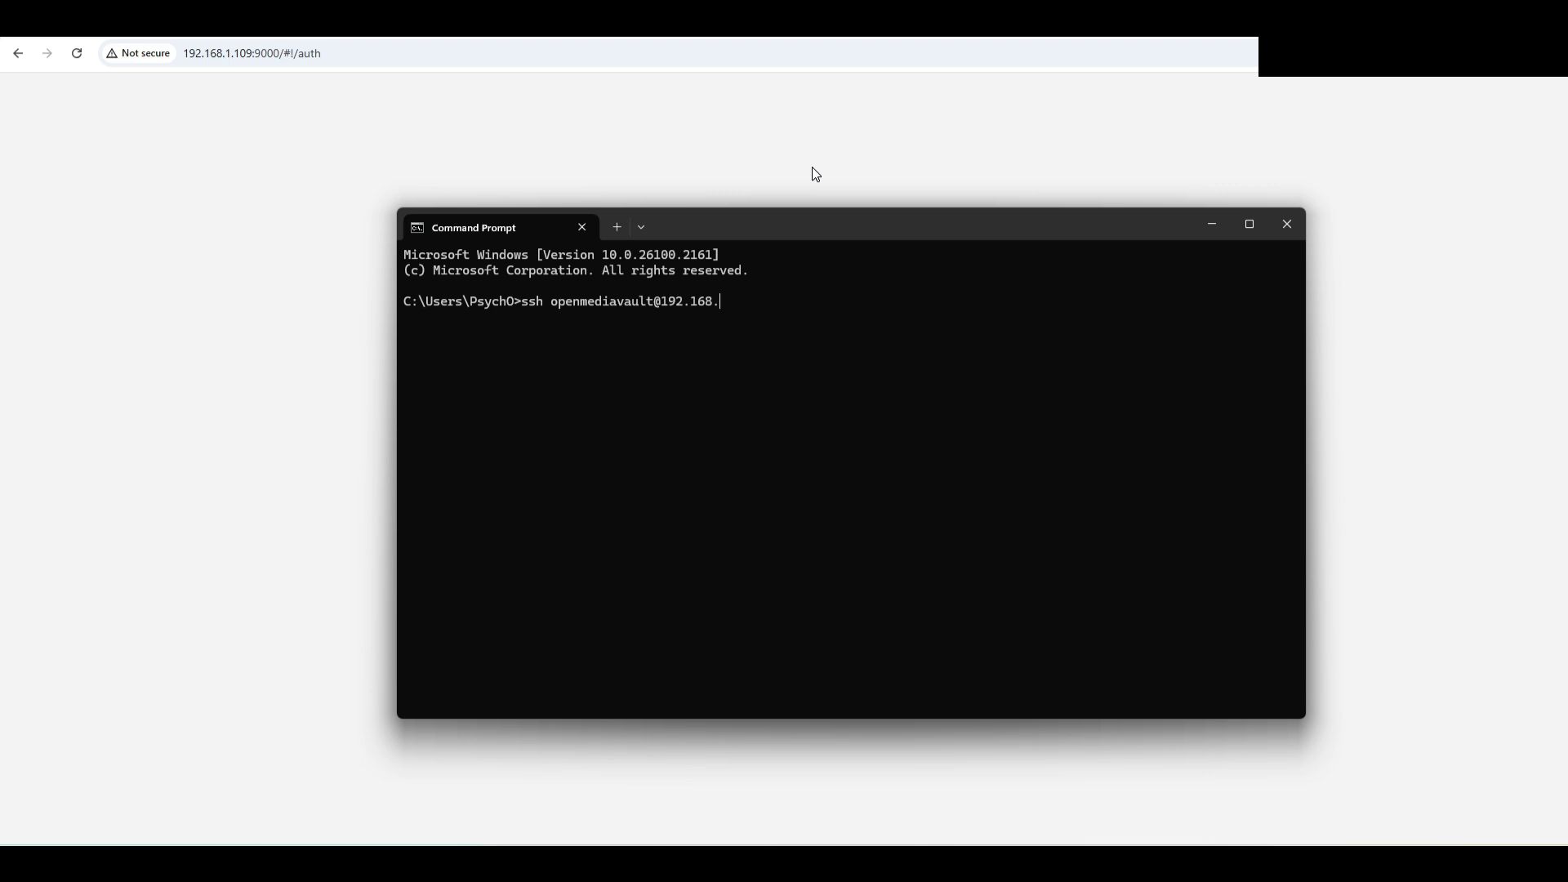
key("Enter")
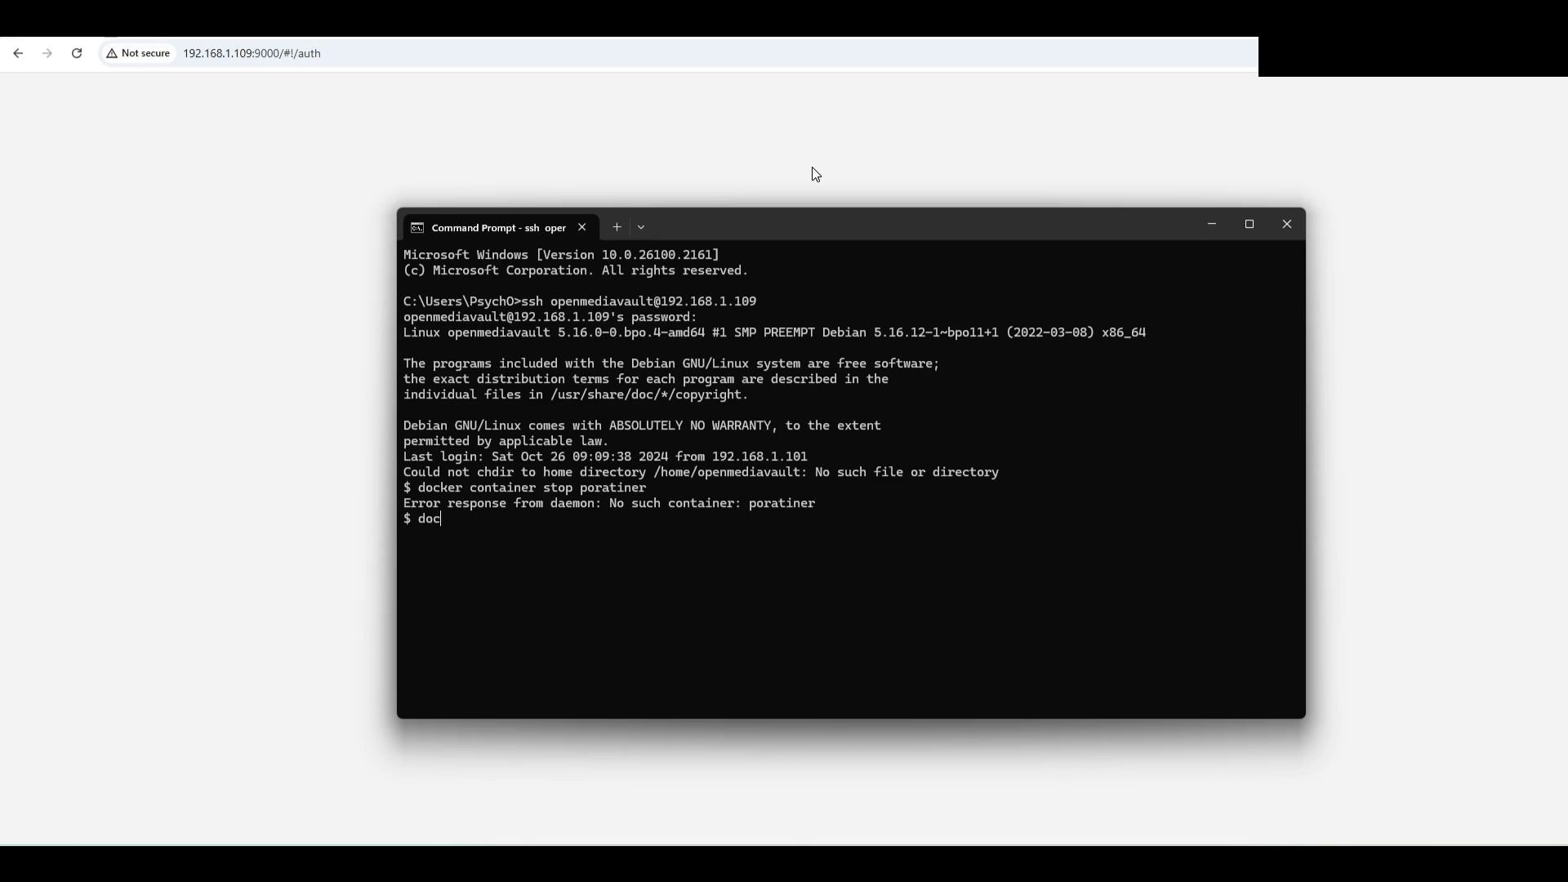
Stop the container with 'docker container stop portainer', correcting the typo
type("ker contai")
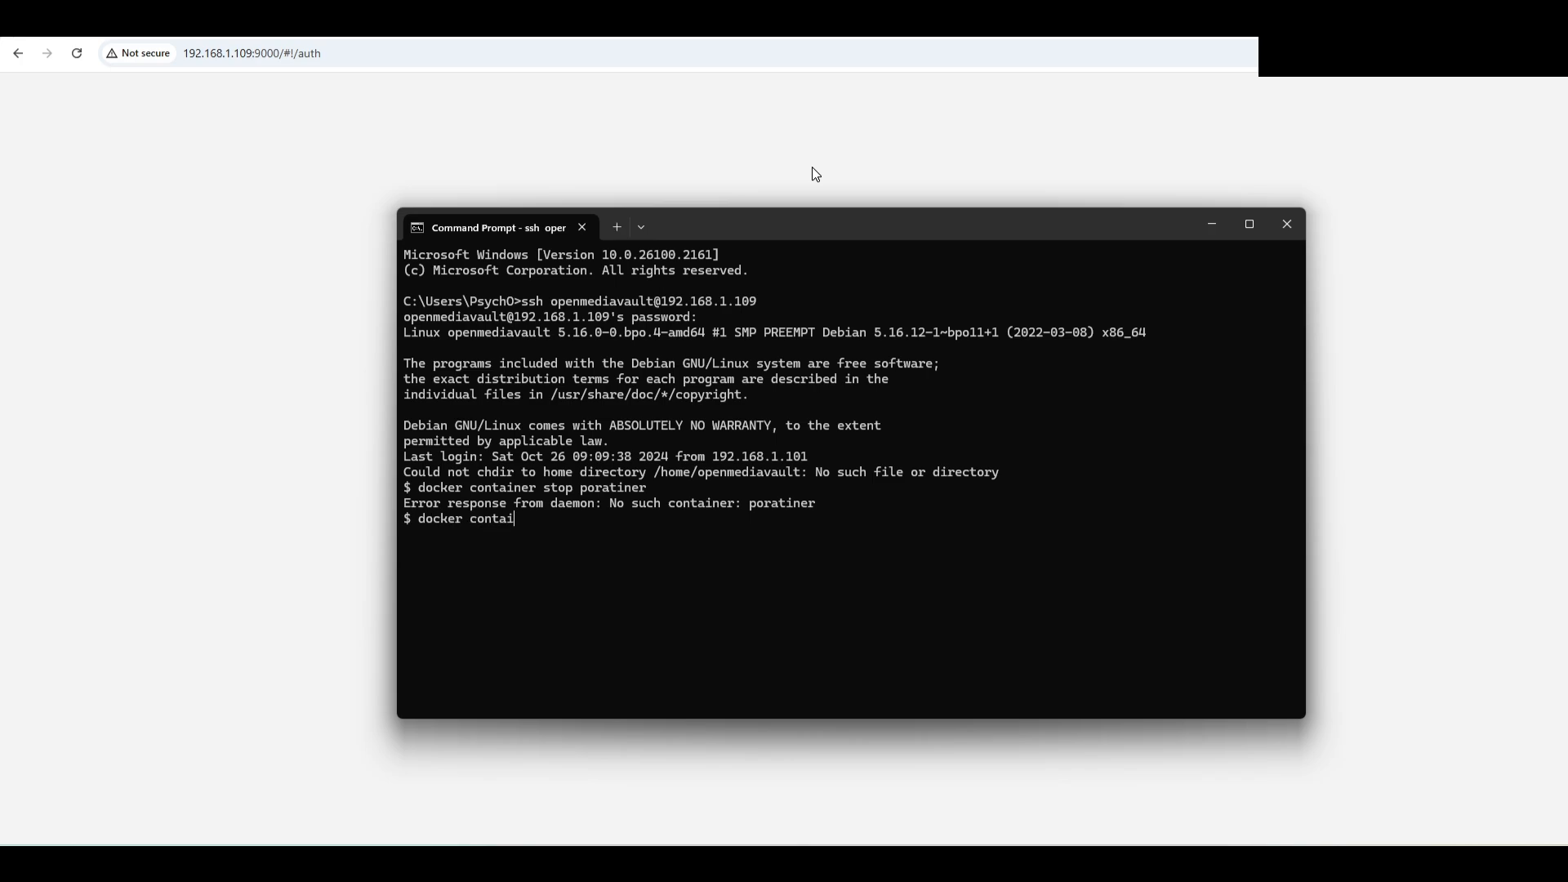
type("ner stop portaine")
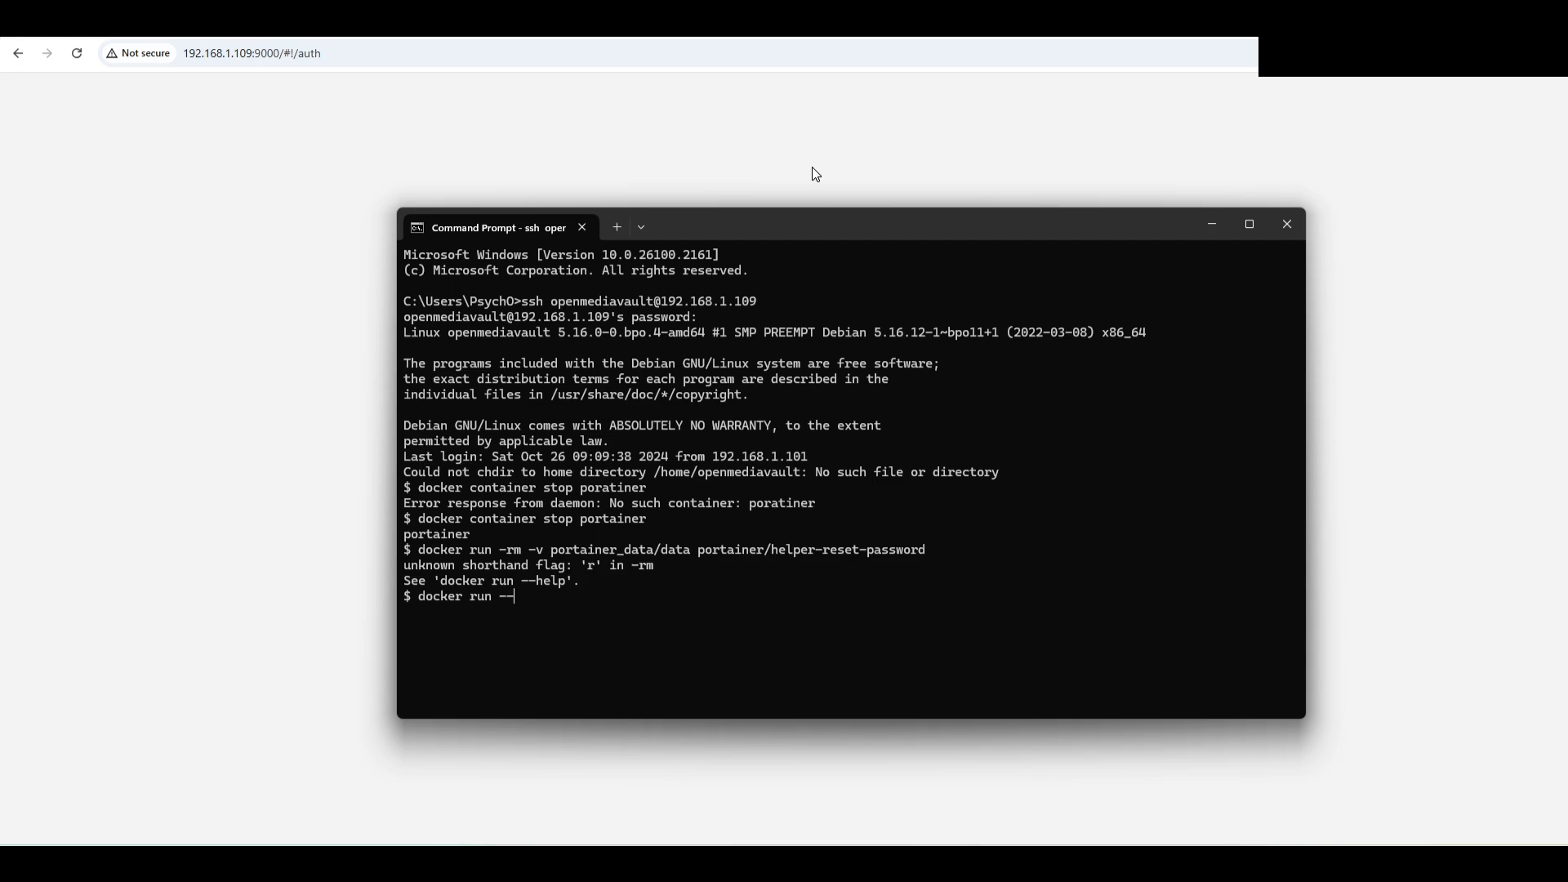
Run portainer/helper-reset-password with --rm -v portainer_data:/data to generate a new admin password
type("rm")
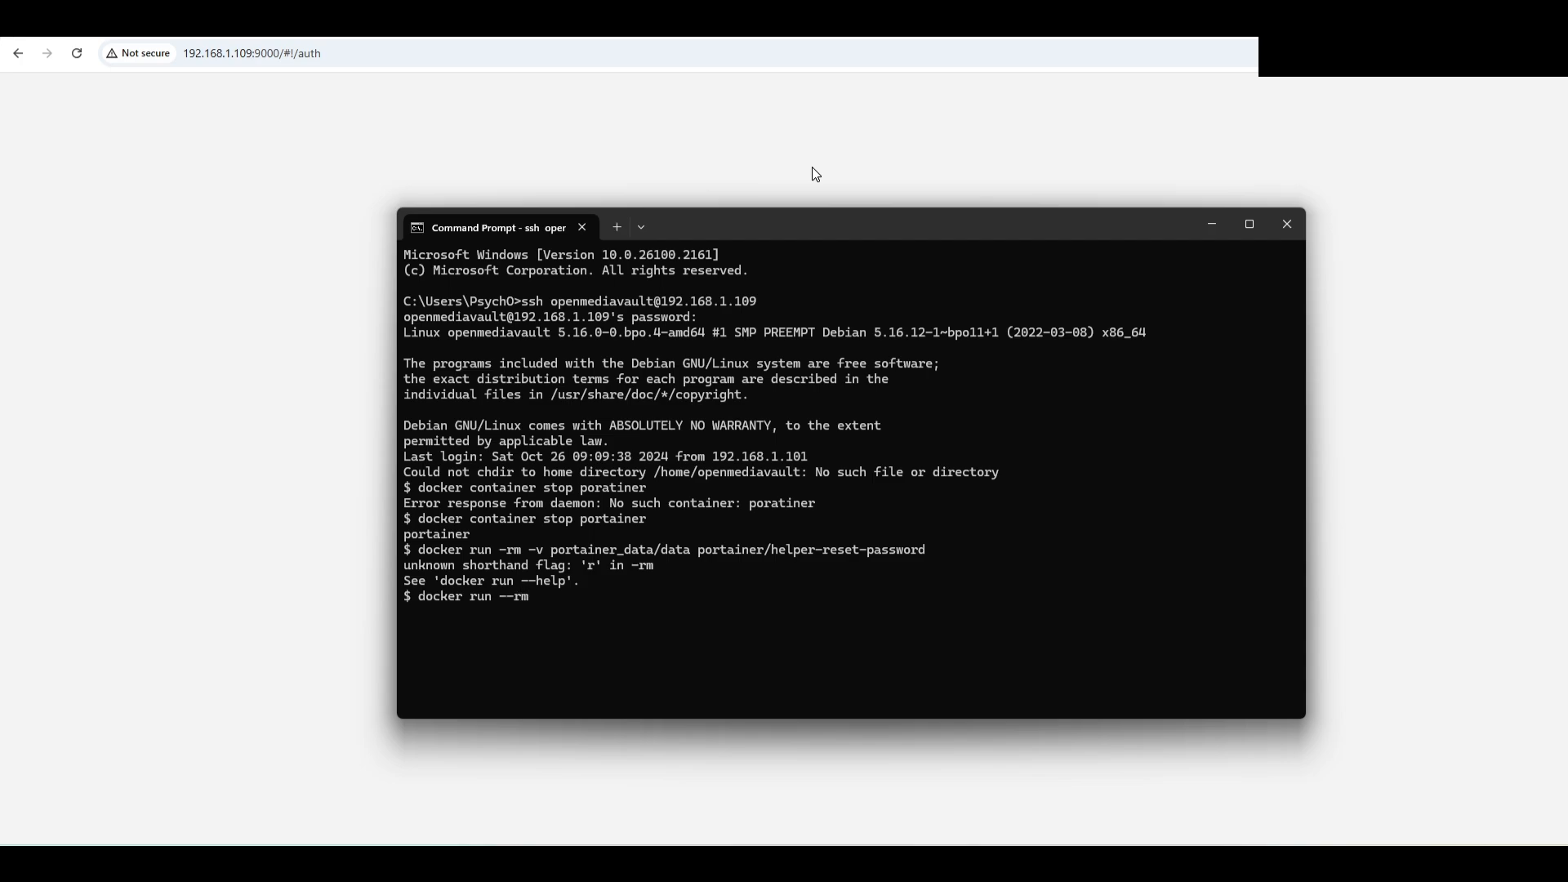
type("-v porta")
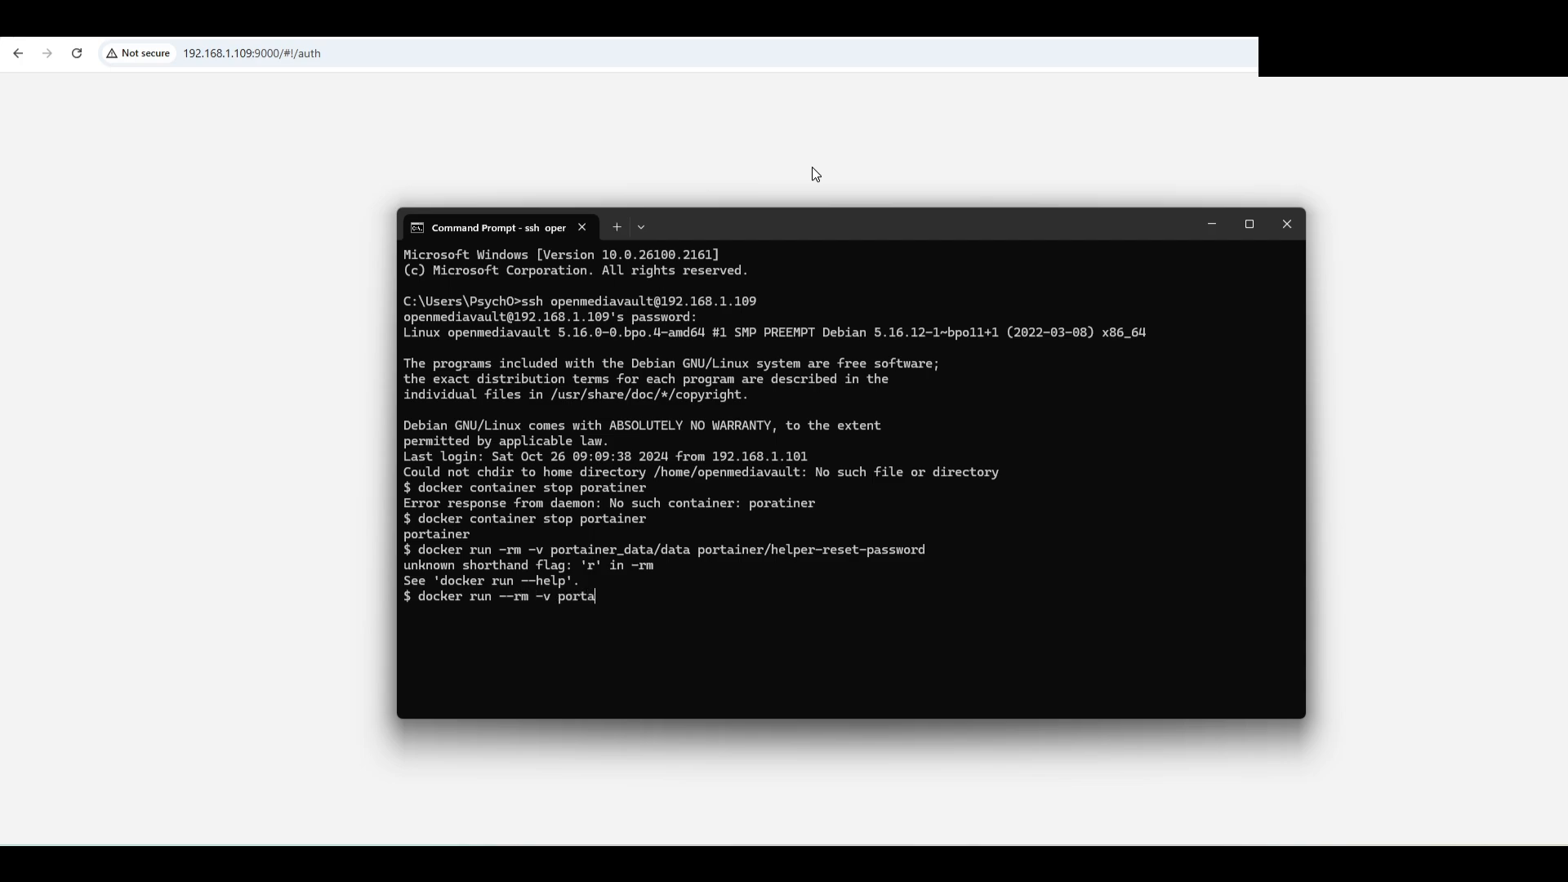
type("iner_dat")
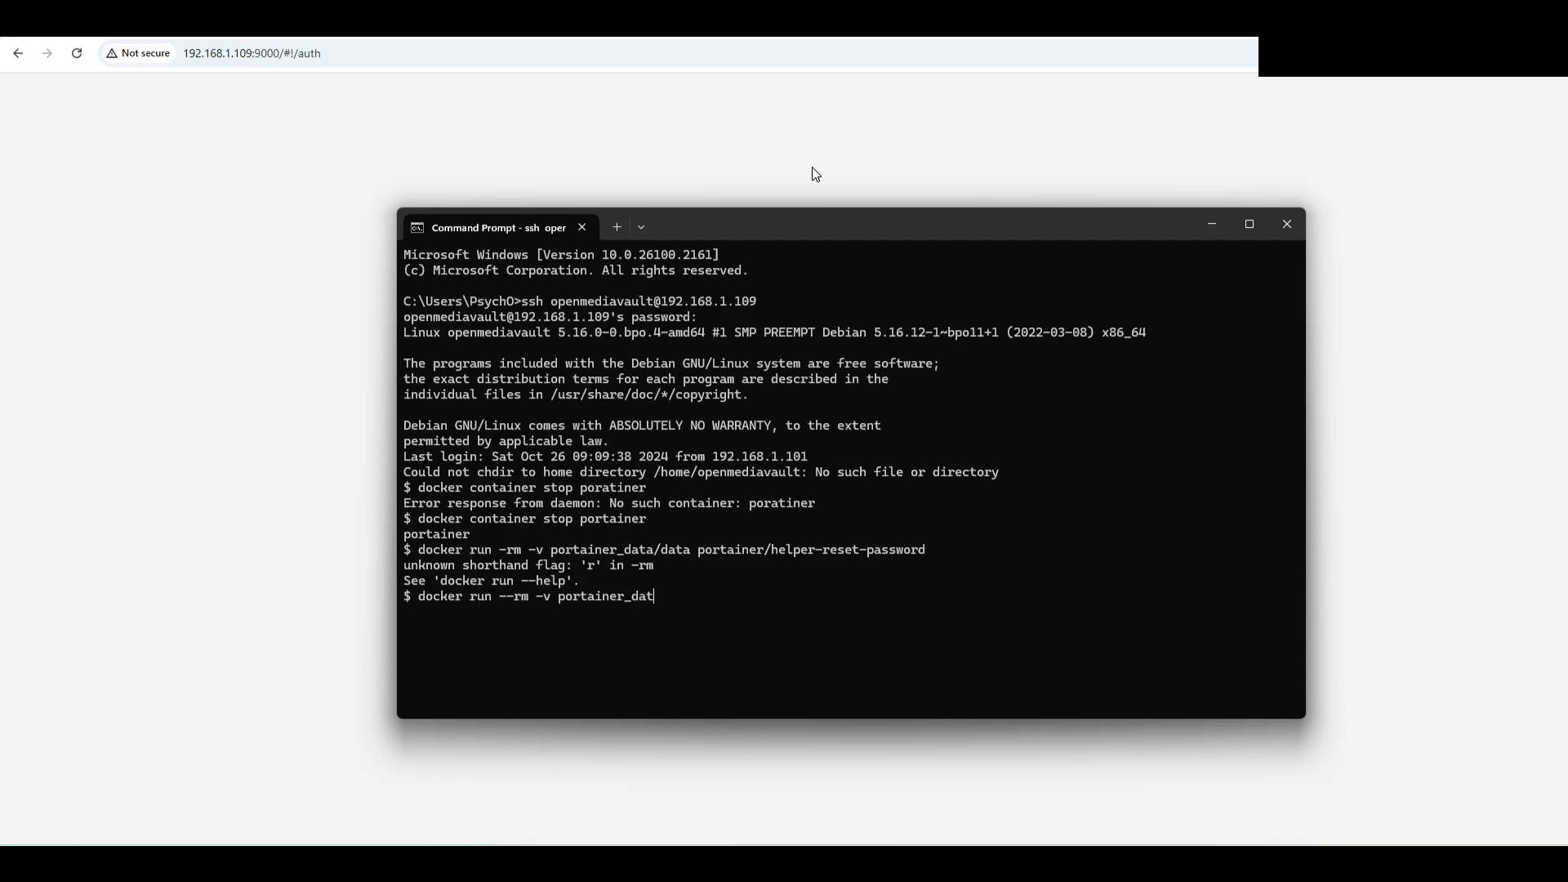
type("a:/data po")
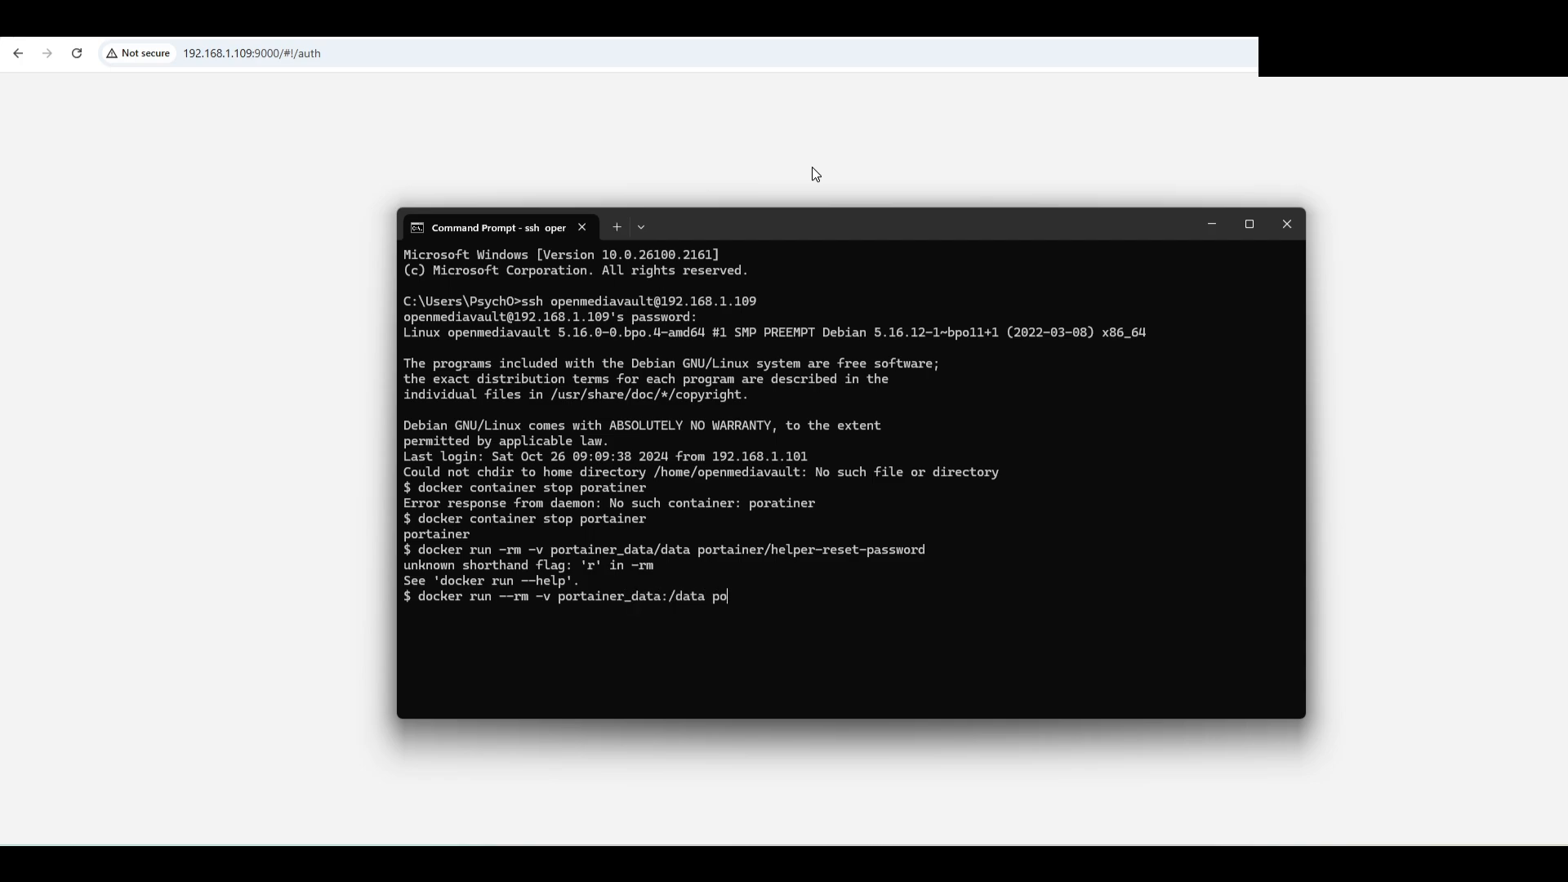
type("rtainer/hel")
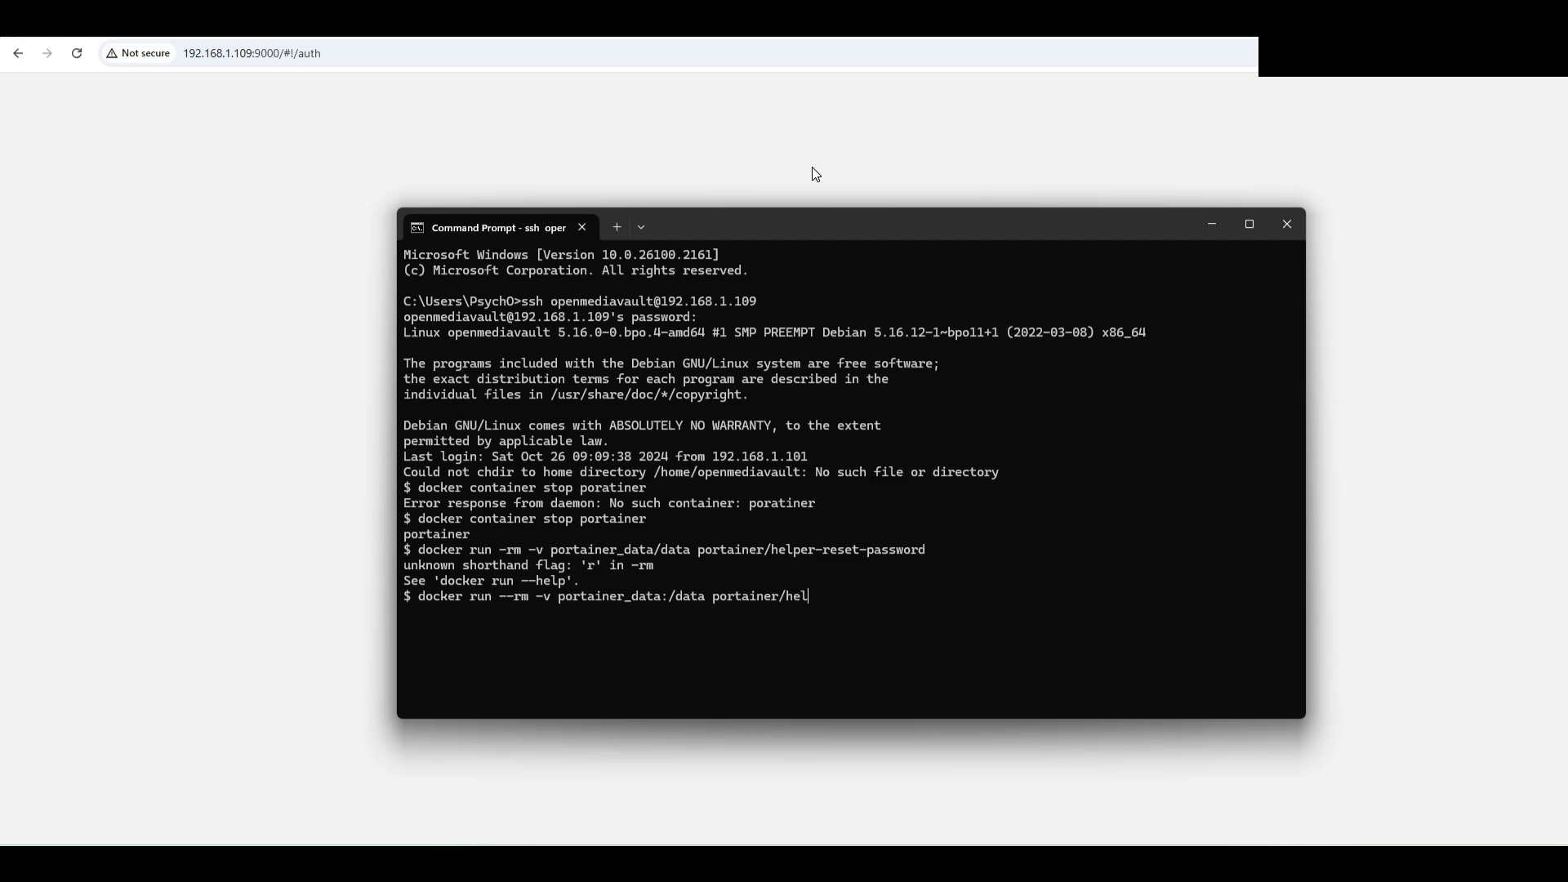
type("per-reset-passwor")
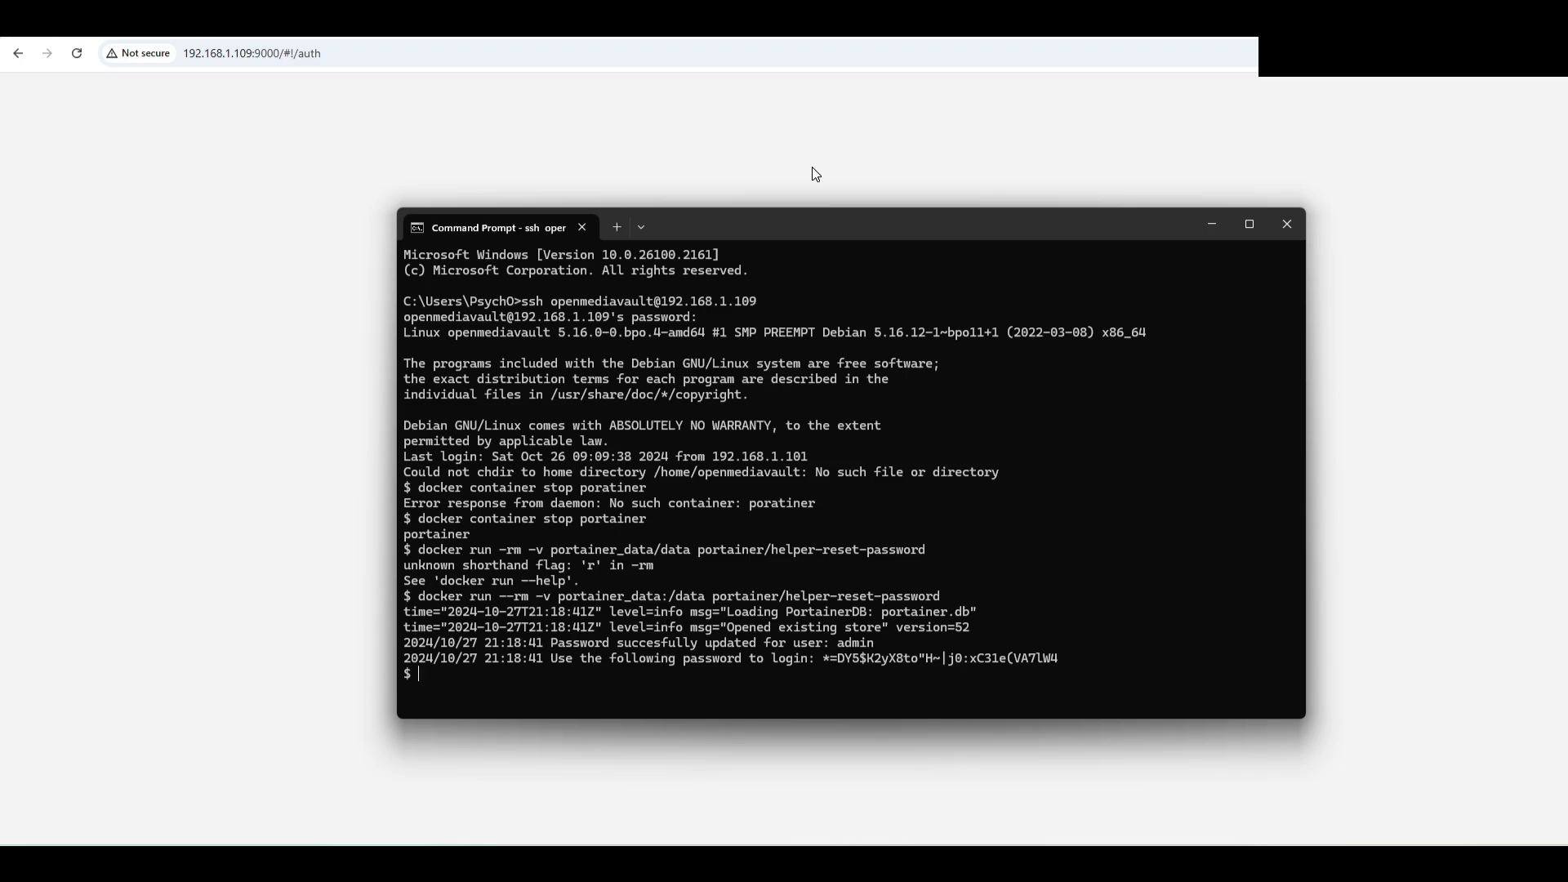
type("docker container start portainer")
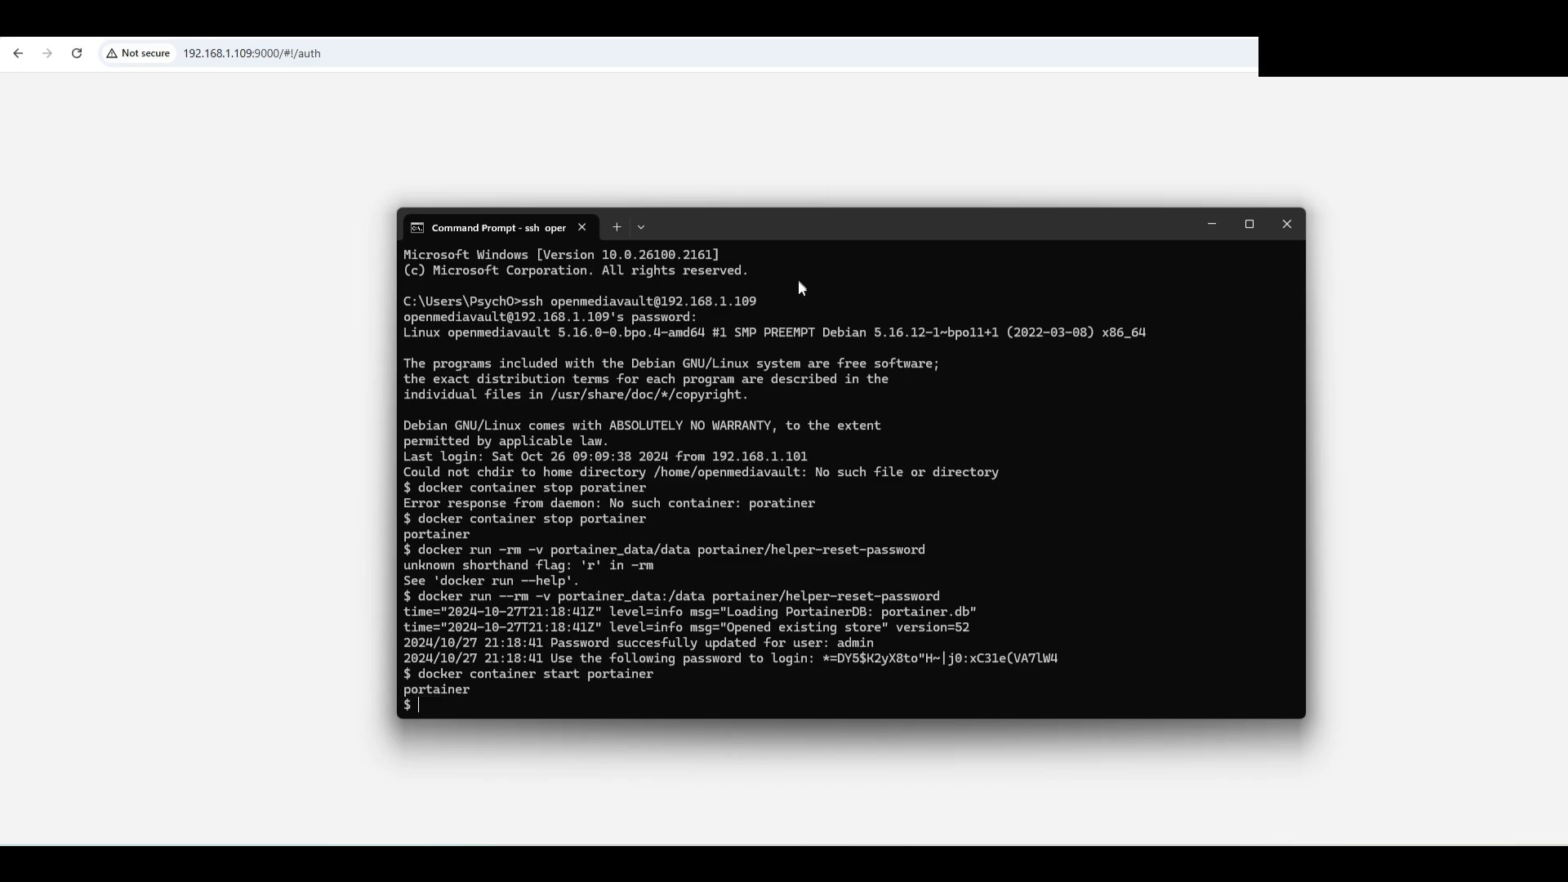
mouse_move(1059, 672)
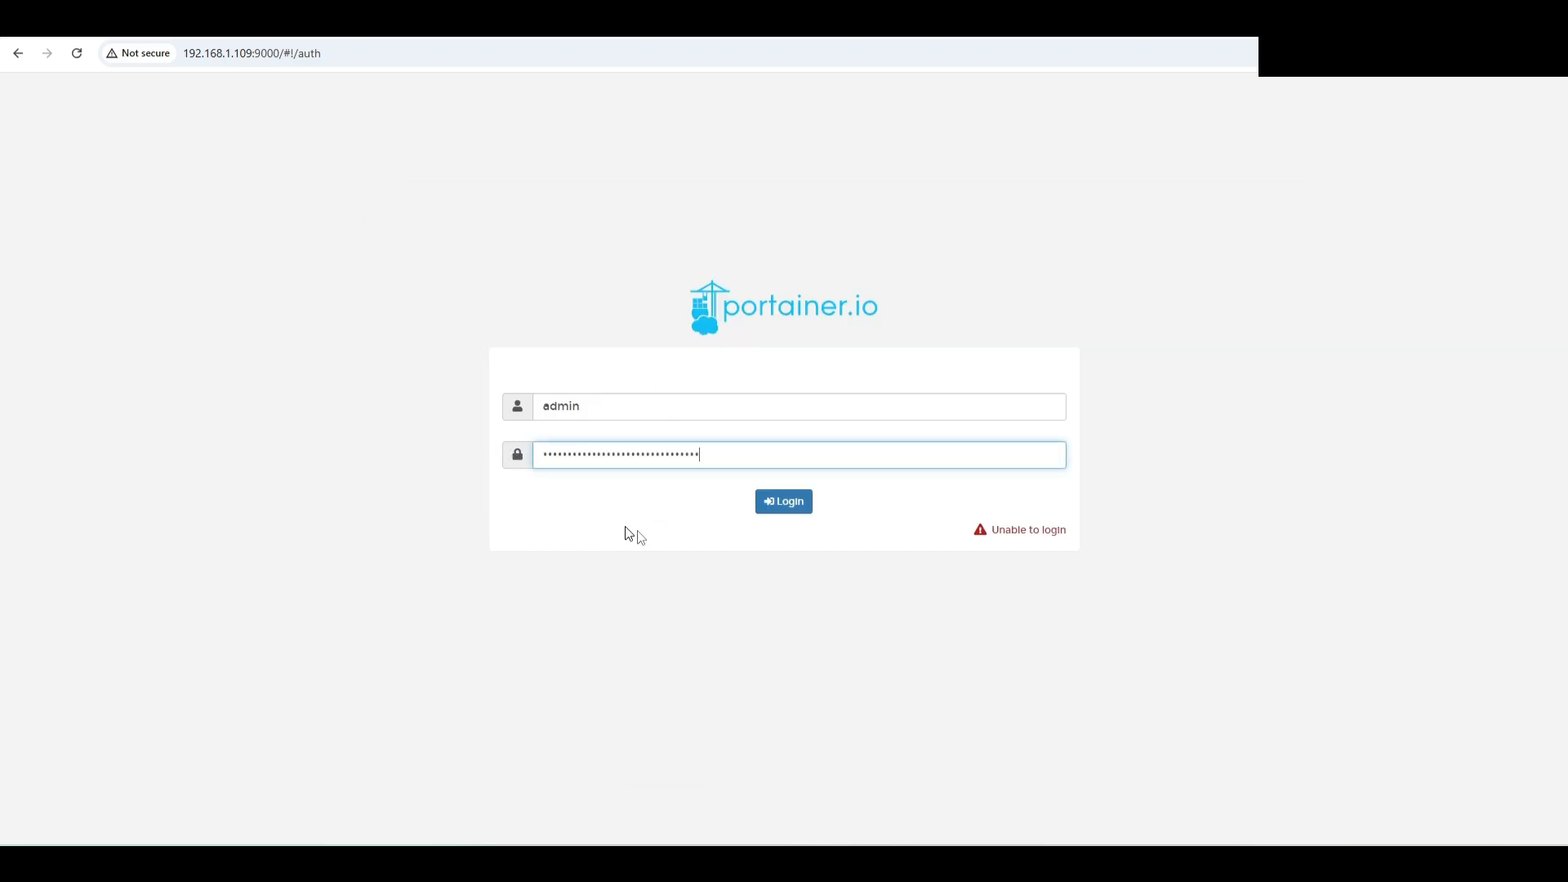
Log in to Portainer as admin using the newly generated password
left_click(783, 501)
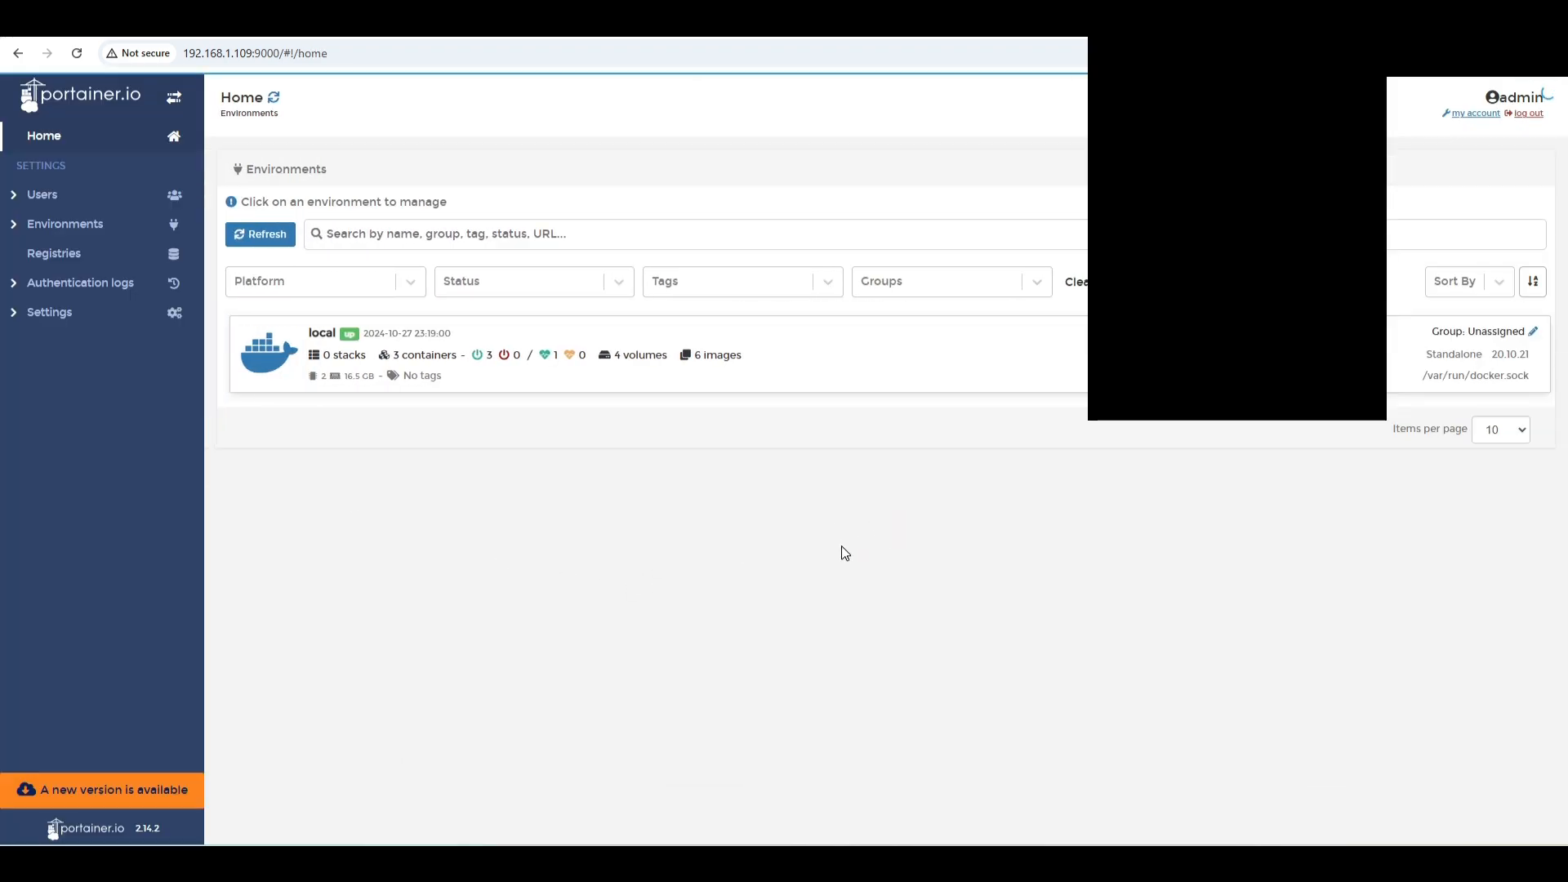